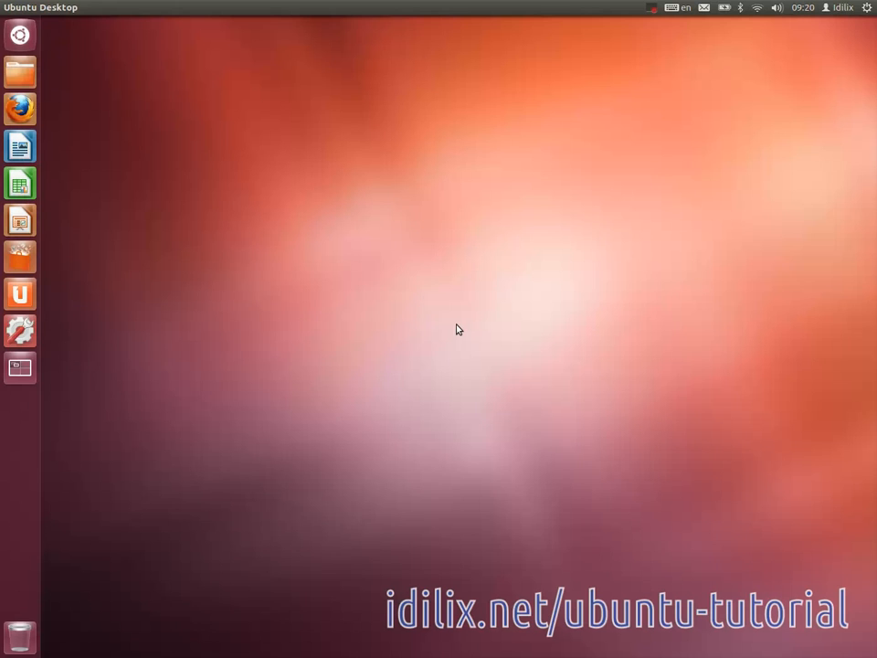
mouse_move(407, 18)
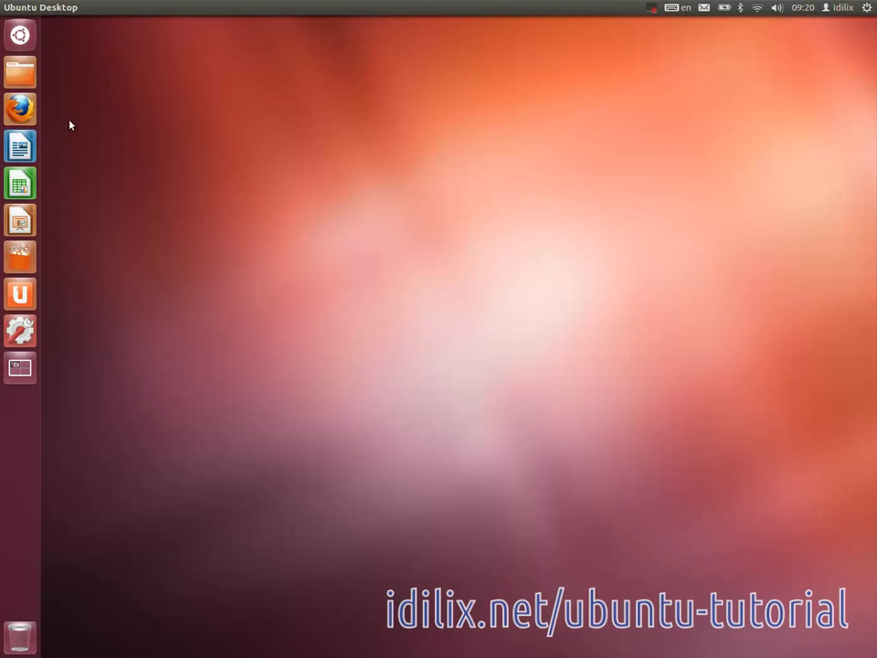
mouse_move(78, 144)
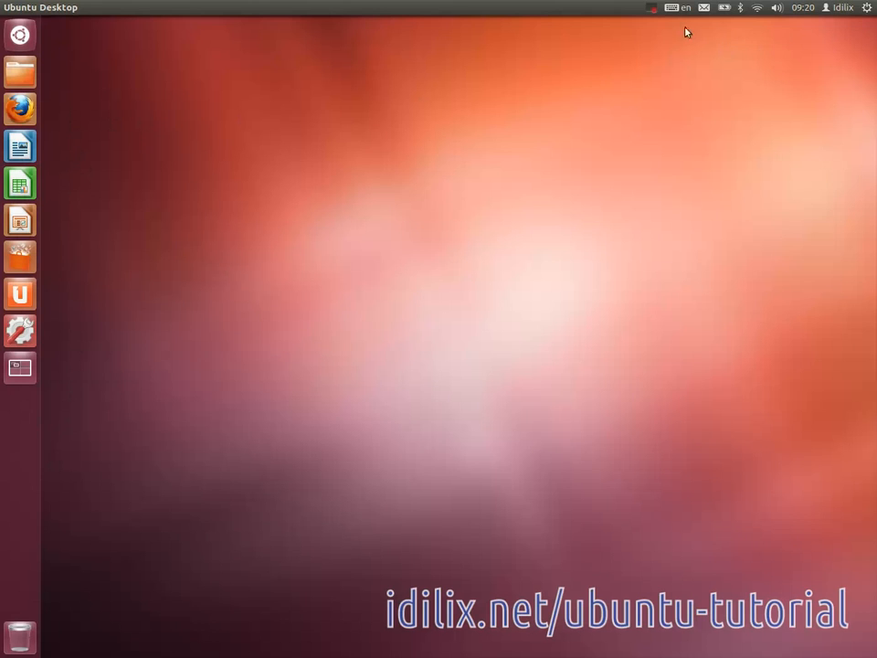
mouse_move(406, 64)
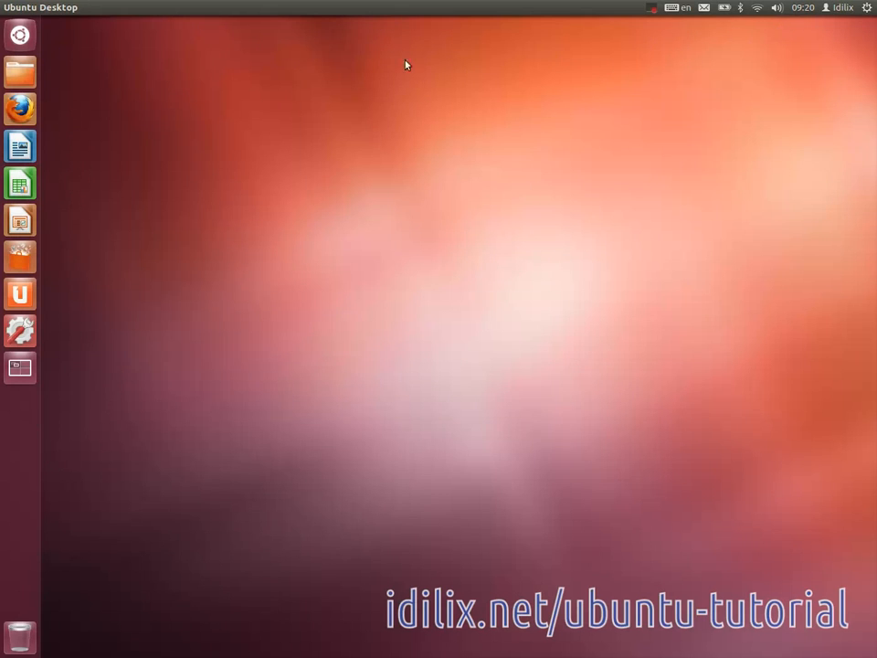
mouse_move(211, 34)
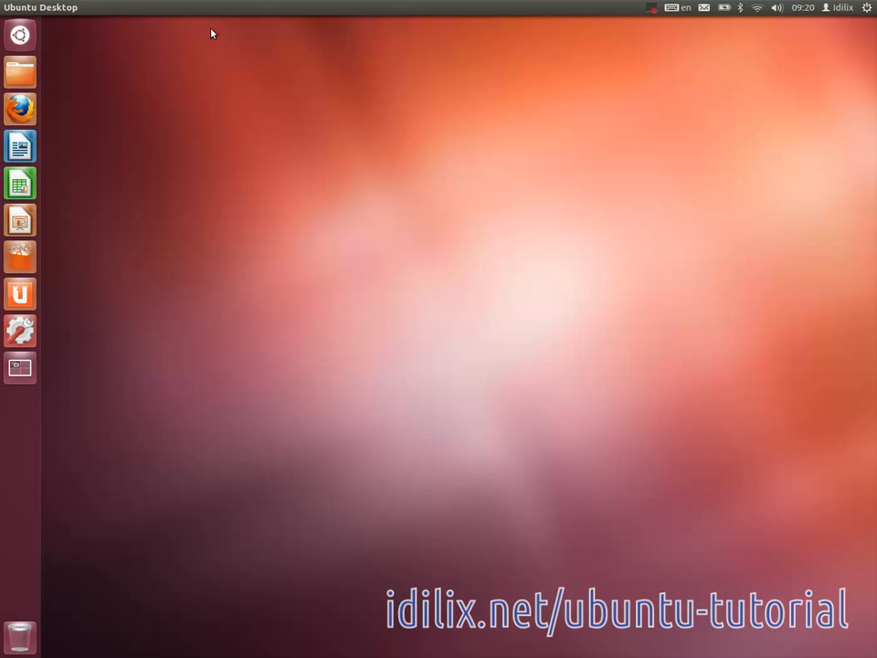
mouse_move(20, 109)
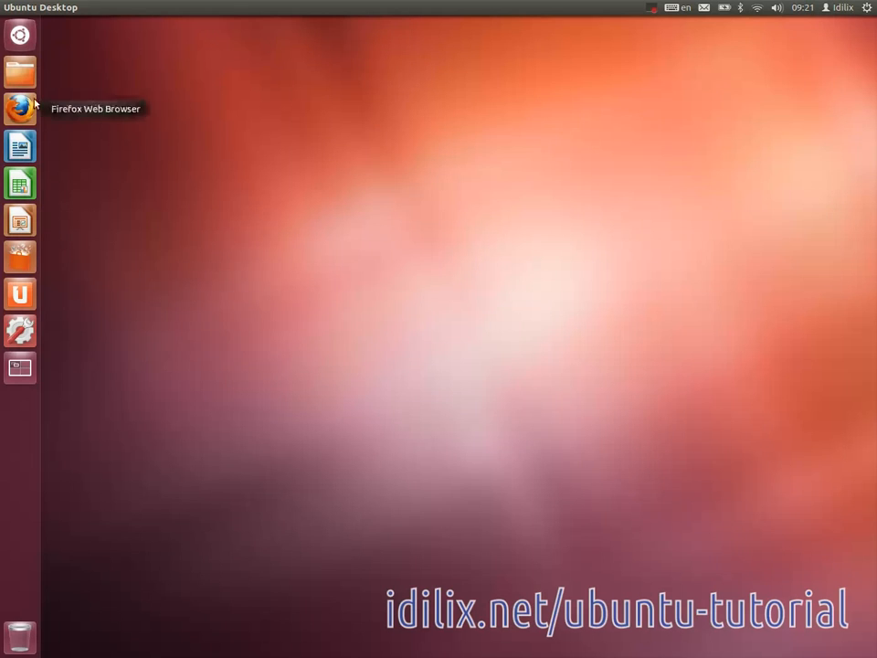
- Launch Firefox on the Ubuntu Start Page and restore its window from maximized
click(20, 109)
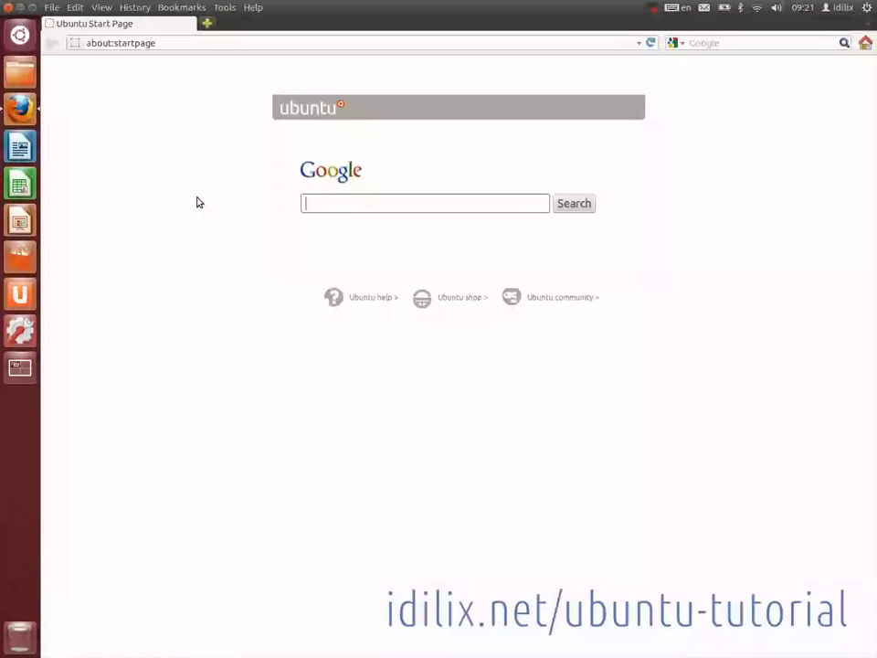
mouse_move(20, 108)
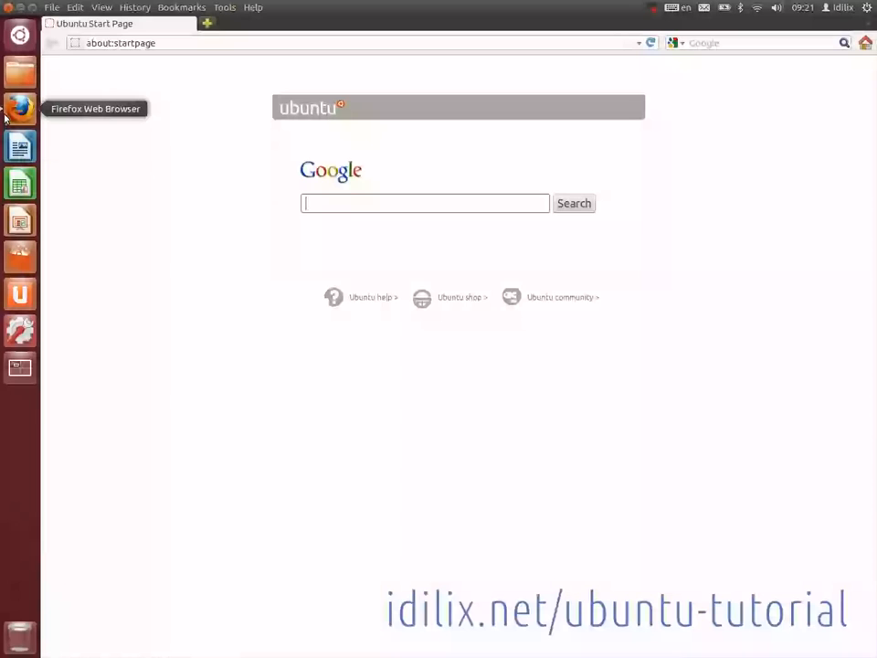
mouse_move(70, 134)
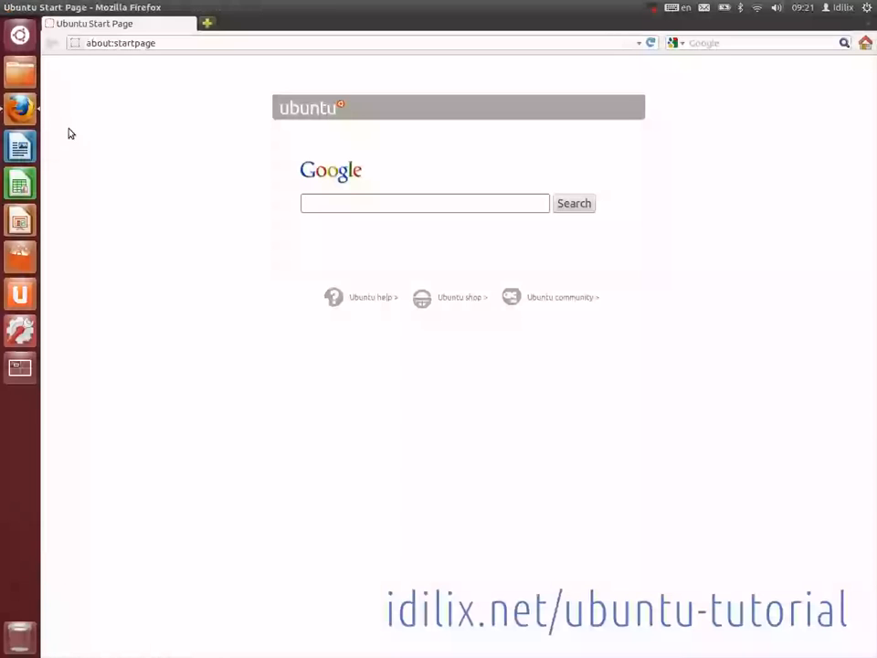
click(424, 202)
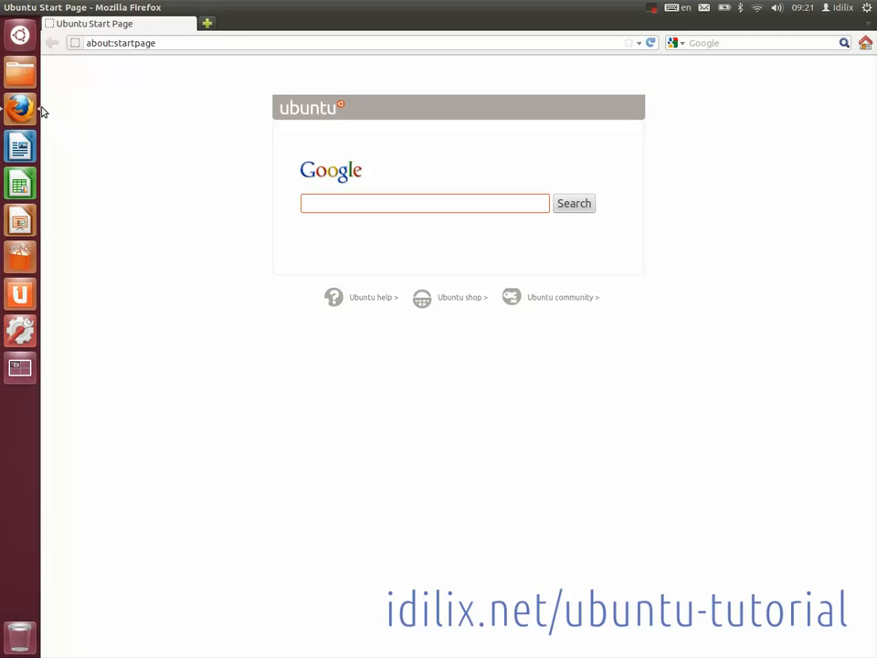
mouse_move(205, 49)
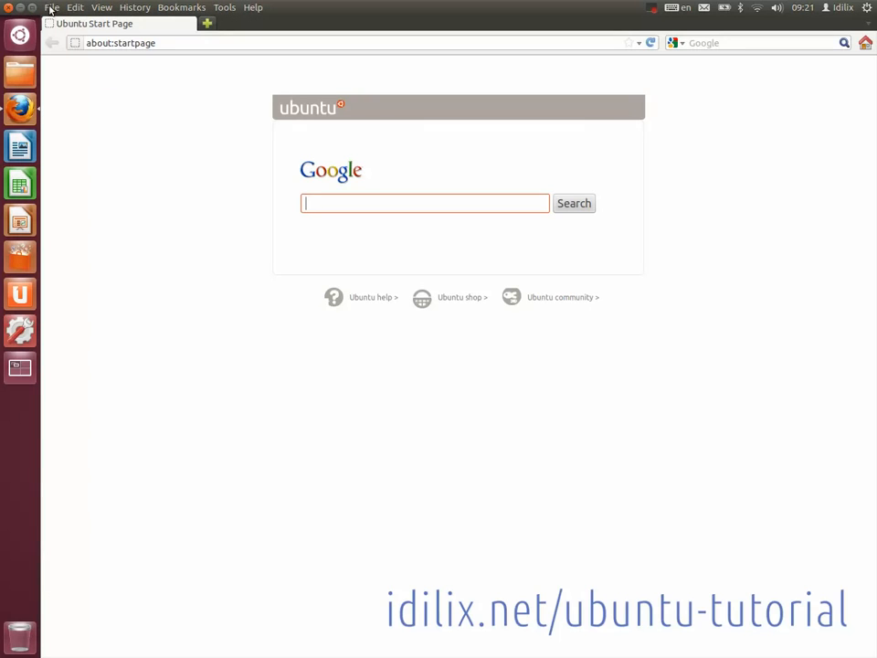
mouse_move(254, 9)
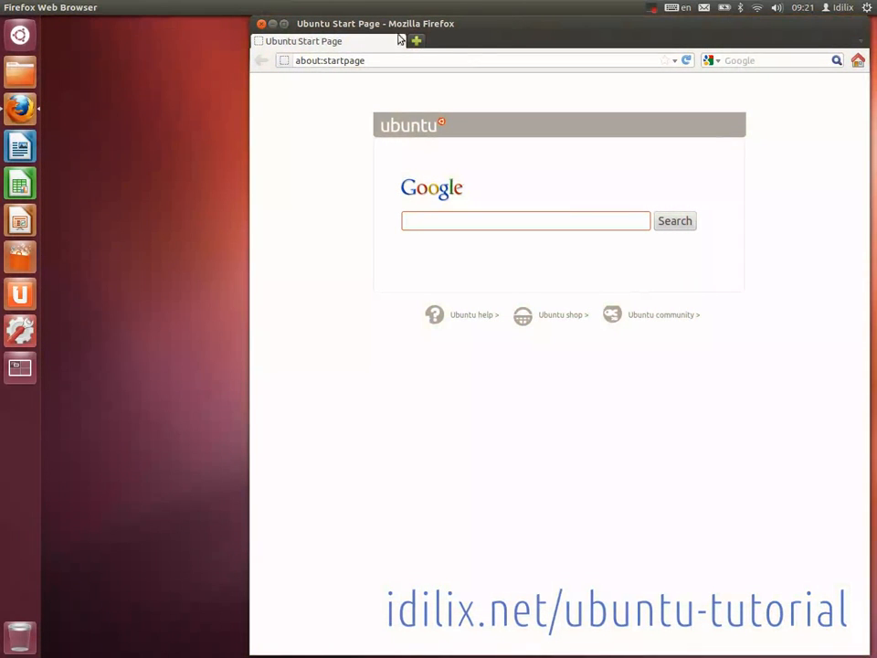
mouse_move(351, 45)
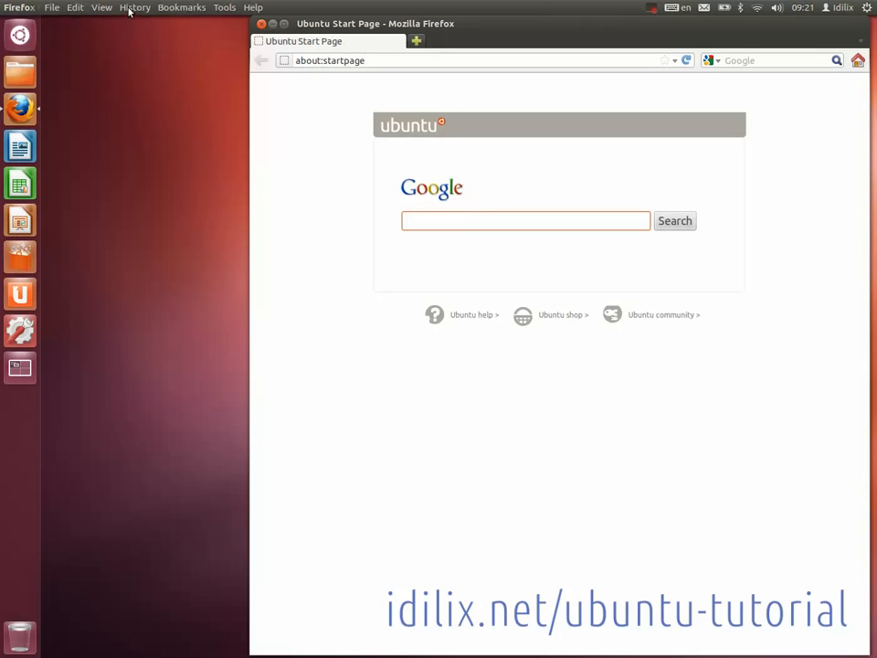
click(526, 220)
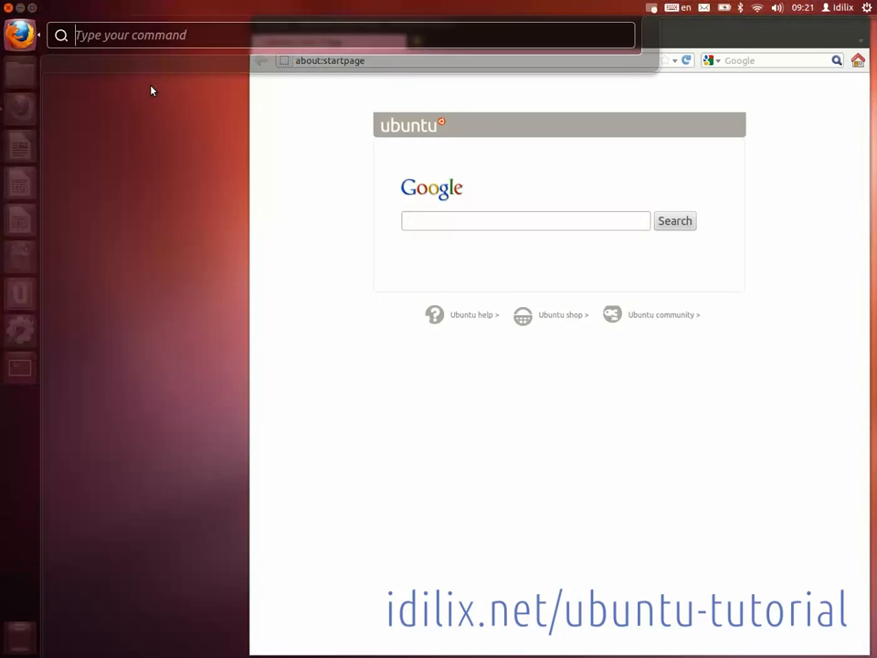
mouse_move(124, 76)
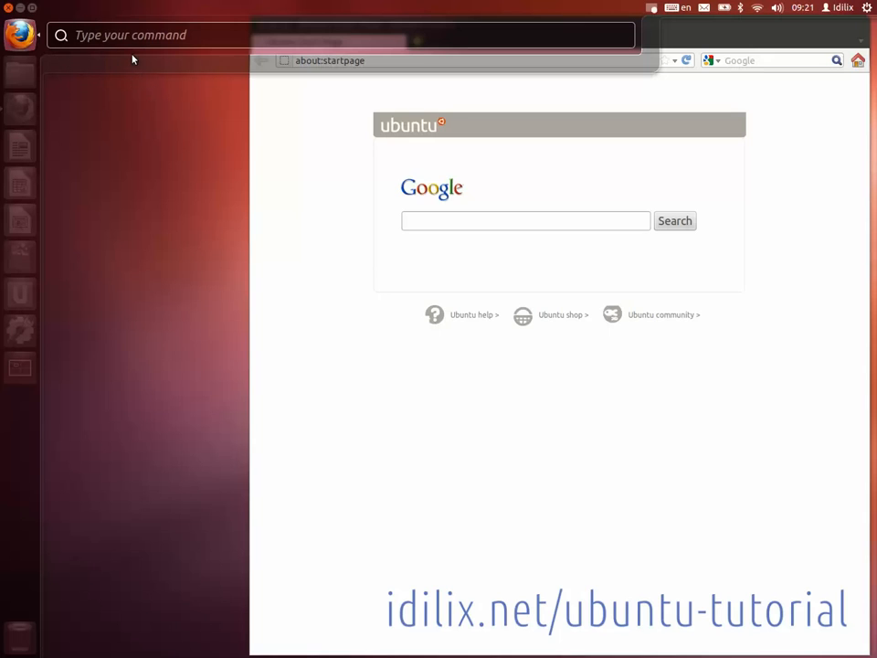
mouse_move(137, 99)
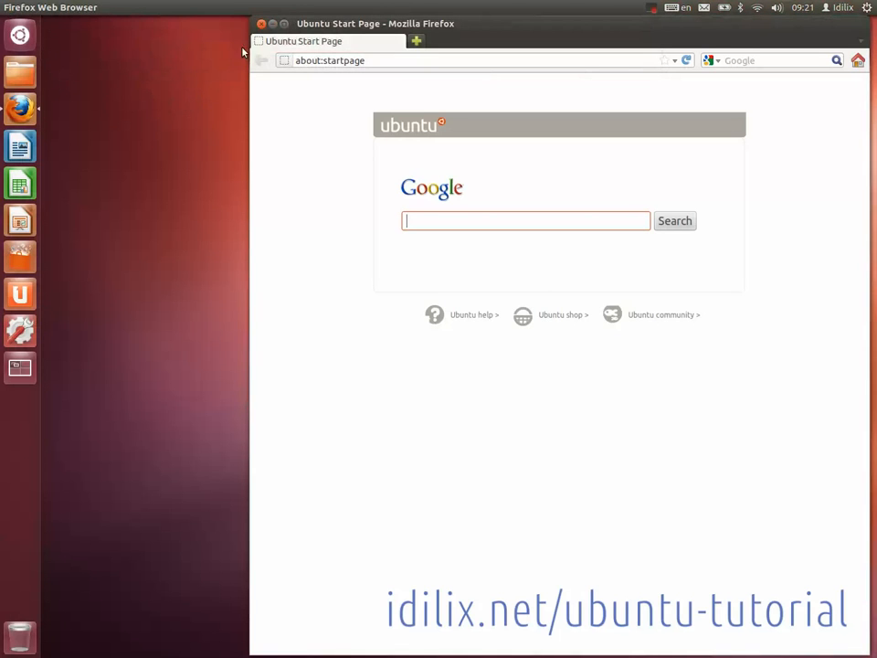
- Close the Firefox window, leaving the bare desktop with the launcher
click(261, 23)
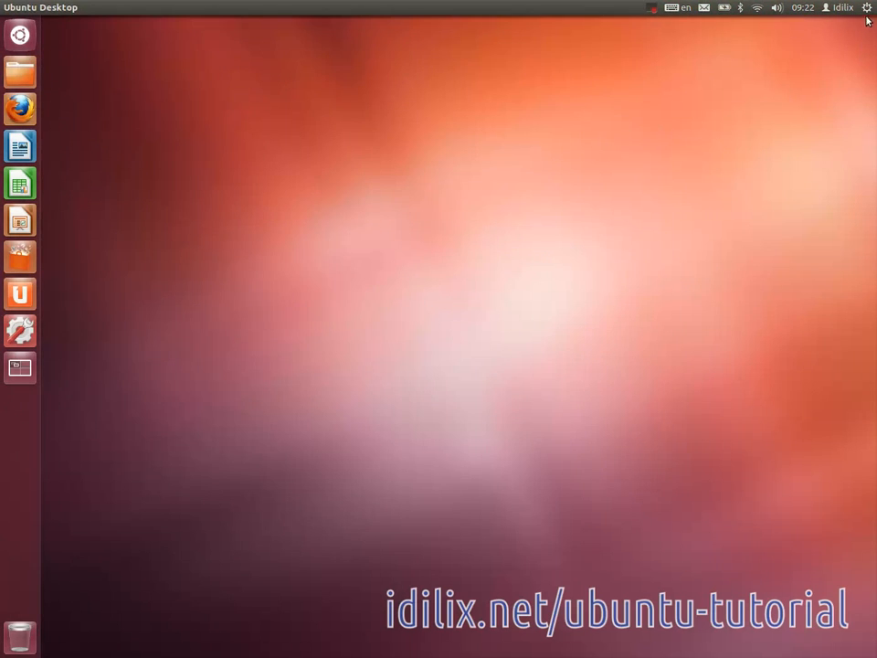
click(867, 8)
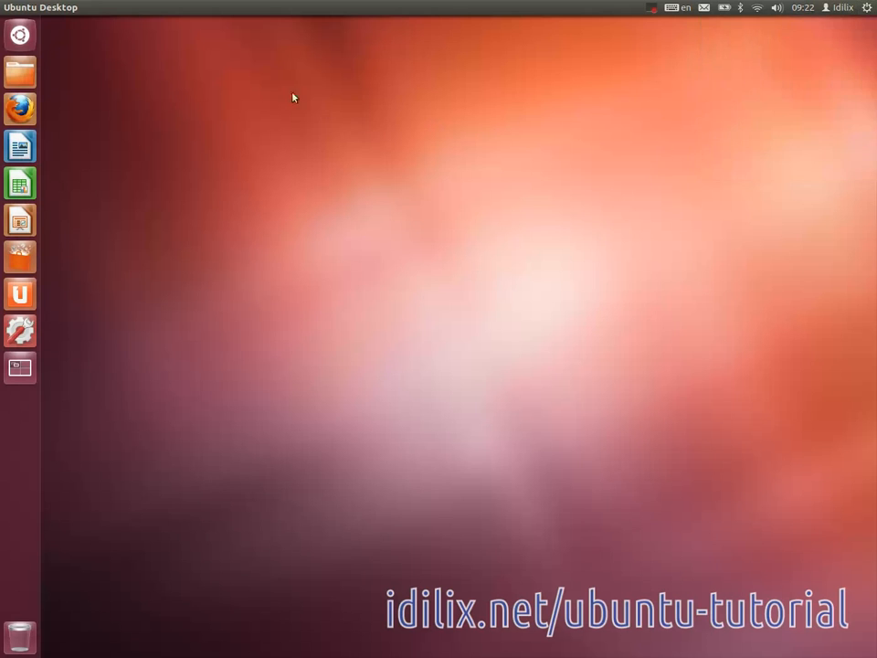
click(20, 34)
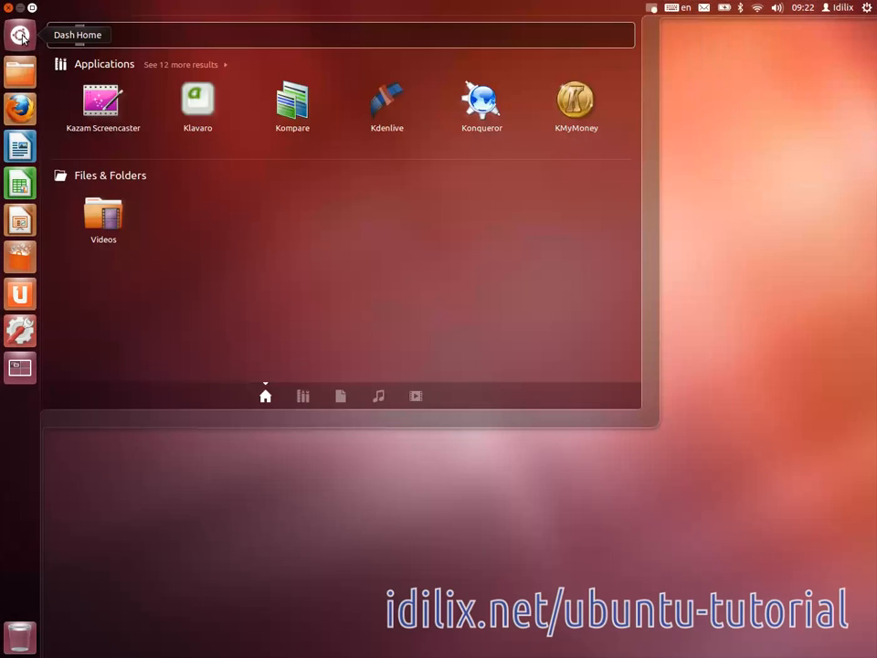
text(firefox)
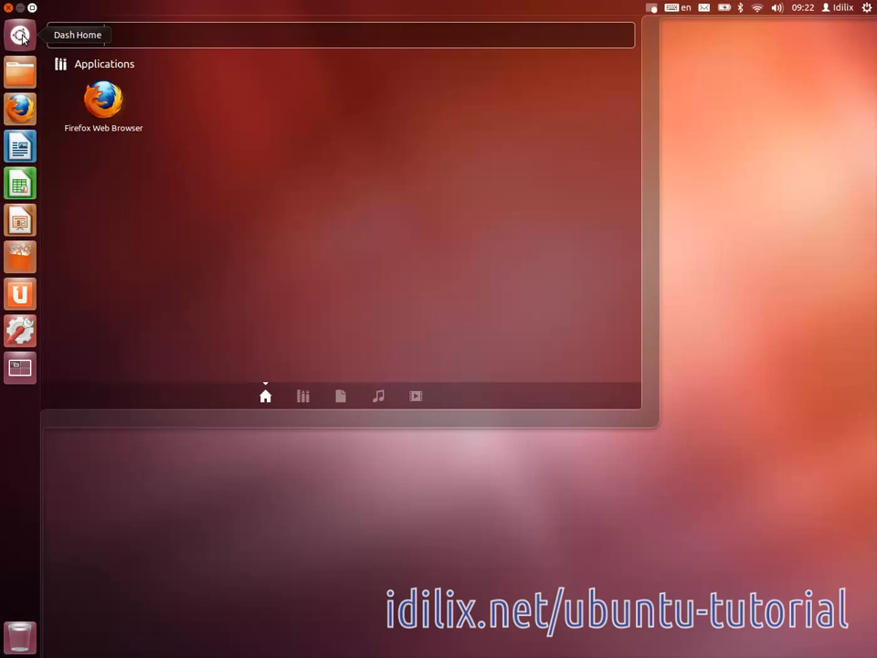
text(fire)
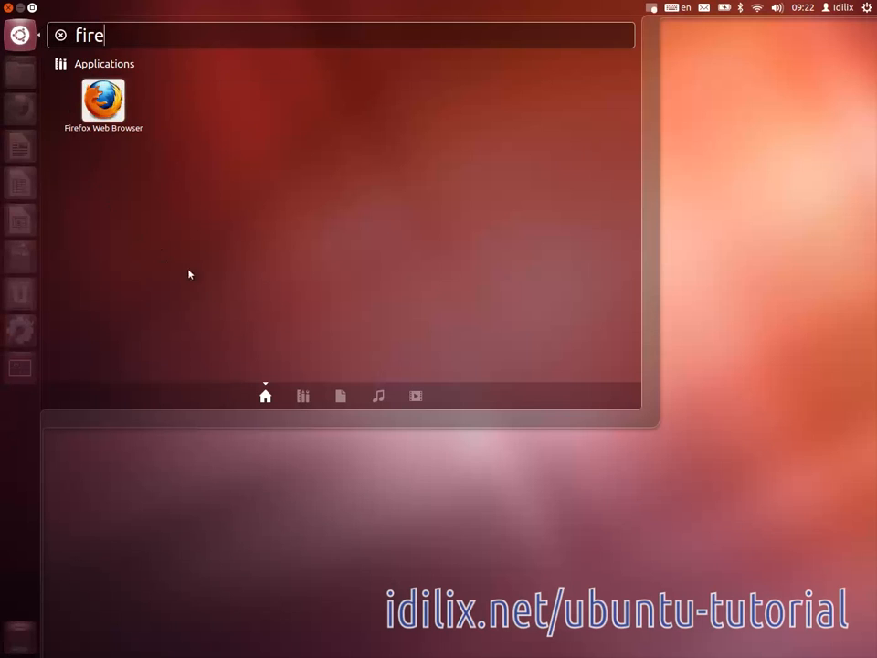
click(303, 396)
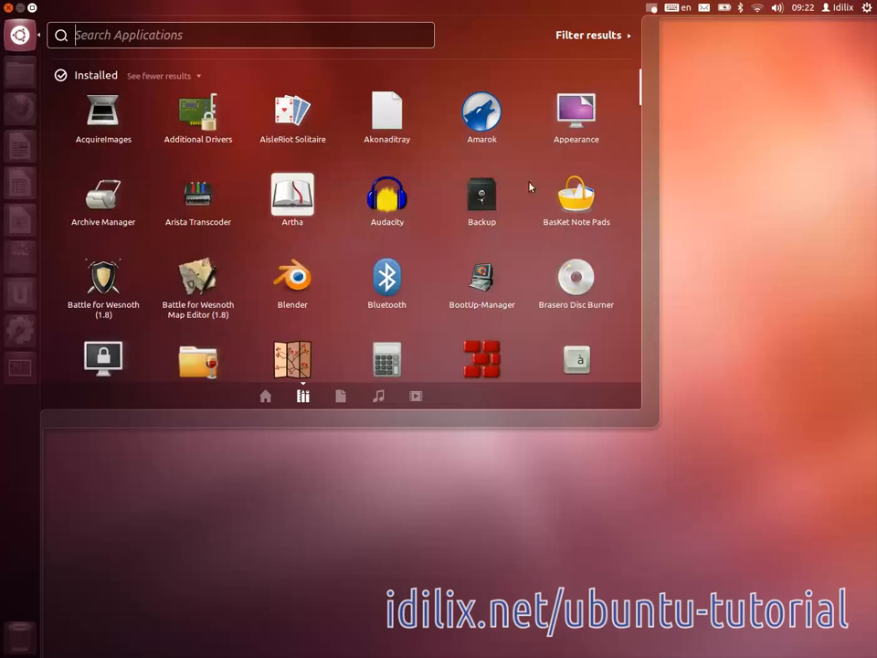
scroll(down, 3)
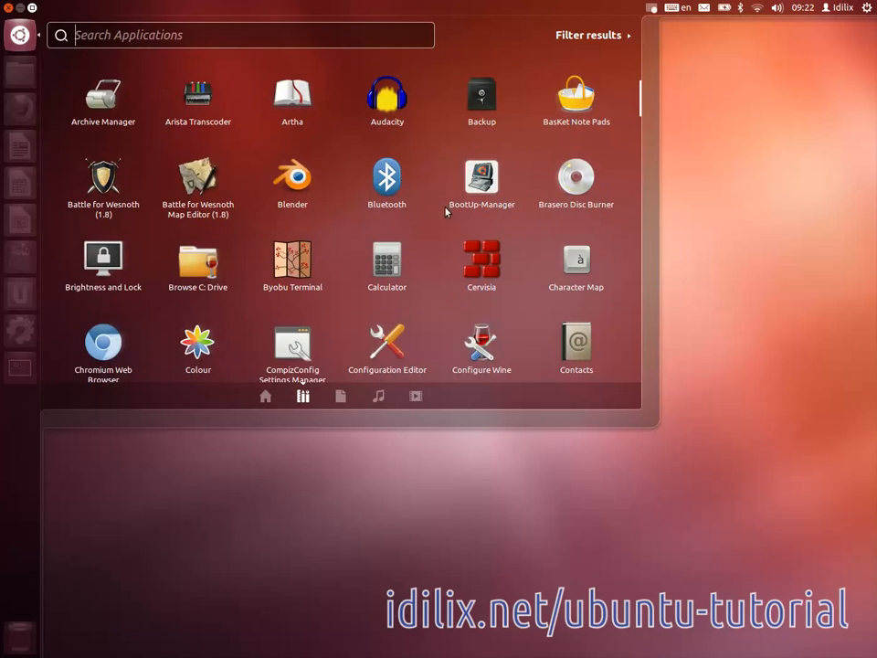
scroll(down, 3)
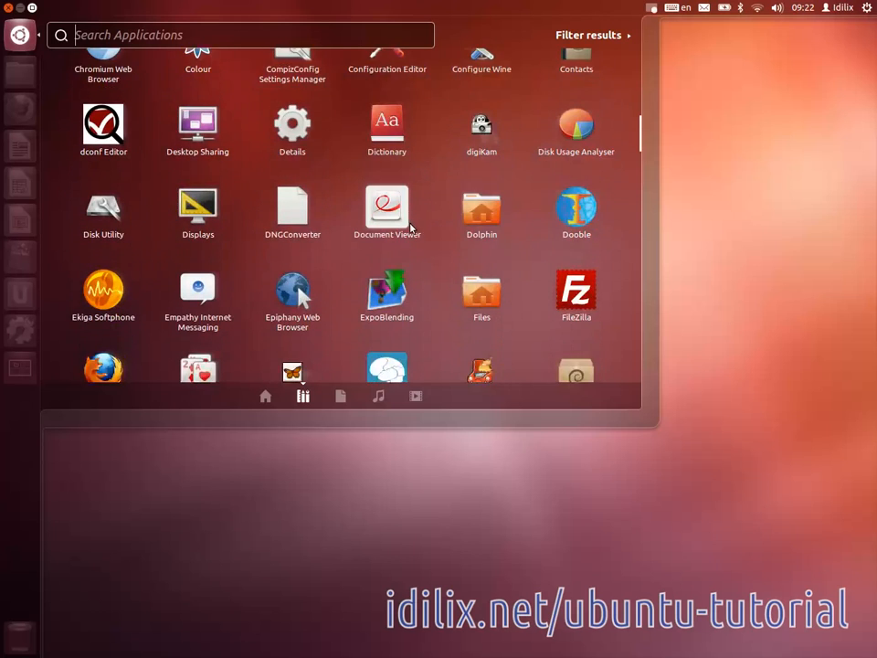
scroll(down, 3)
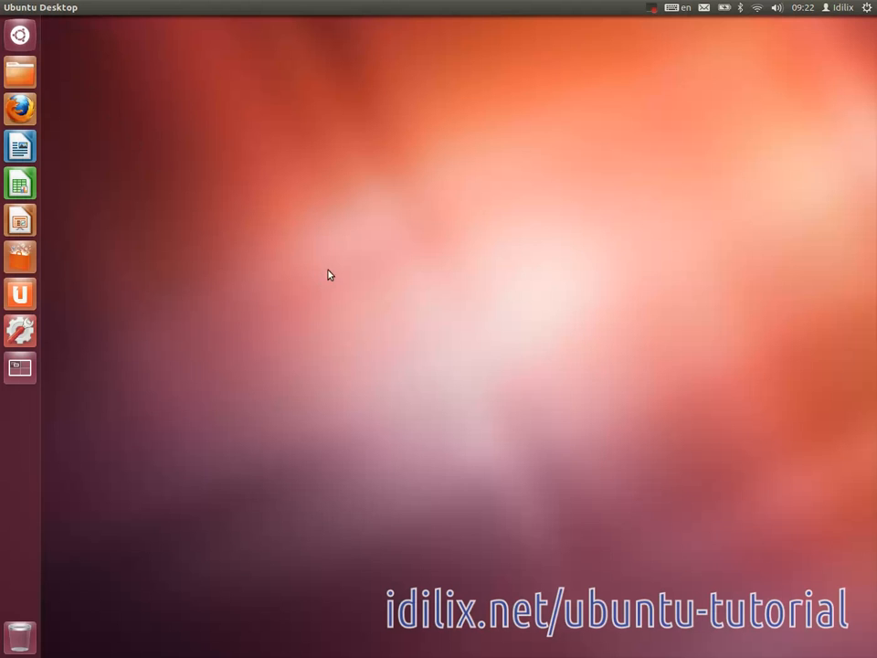
mouse_move(20, 72)
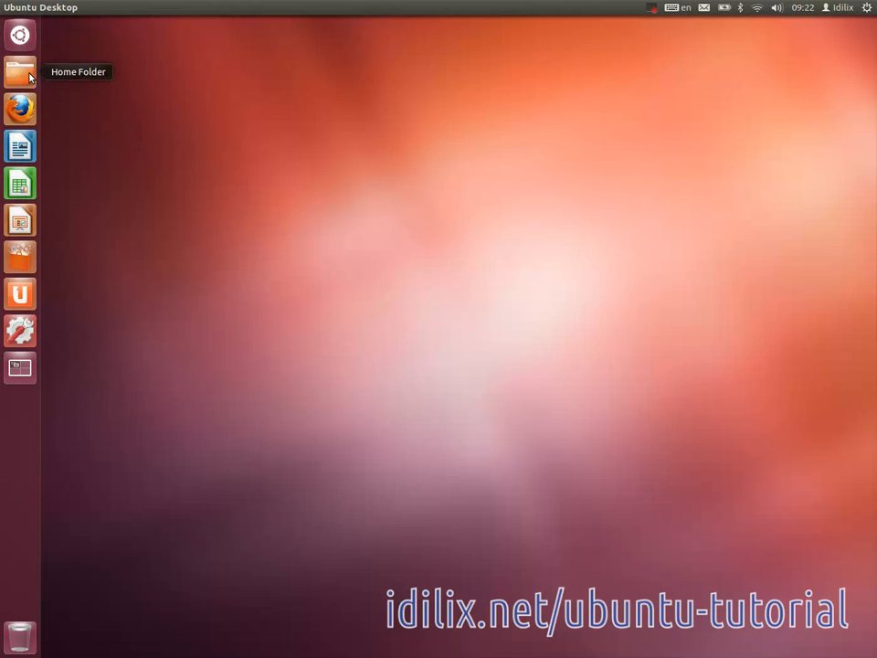
- Open Home in the file manager, switch to File System, and select the media folder
click(19, 71)
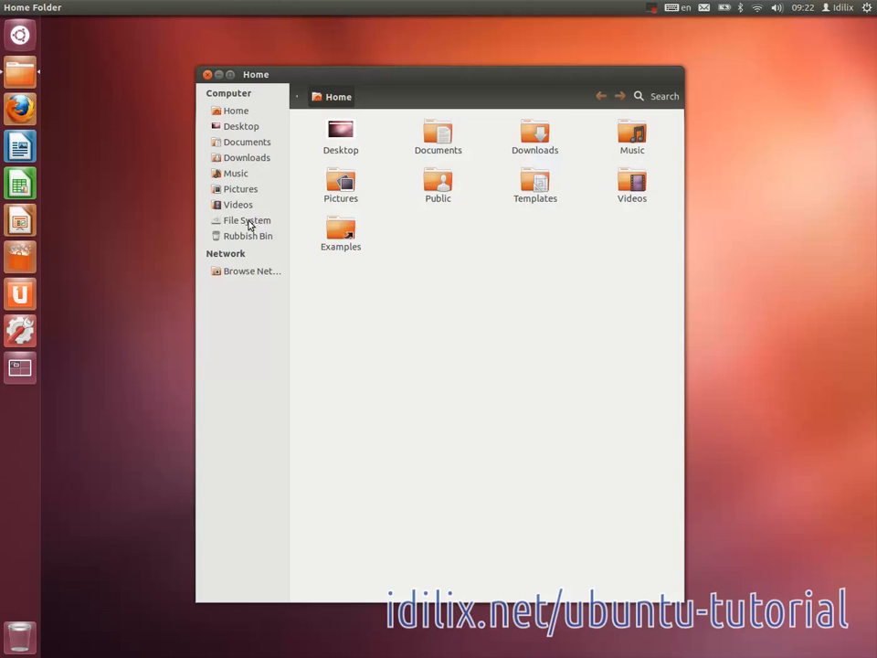
click(247, 220)
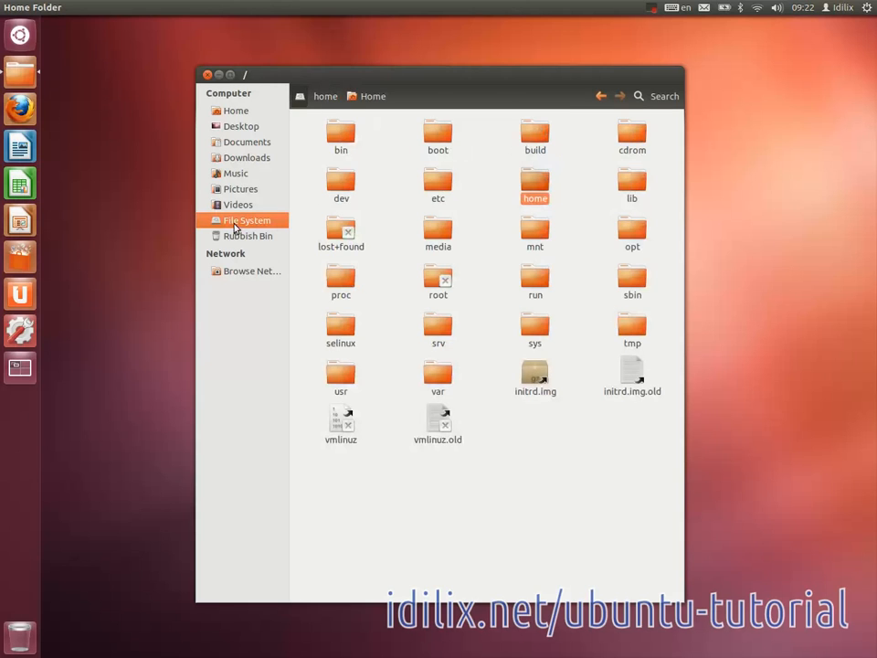
mouse_move(247, 220)
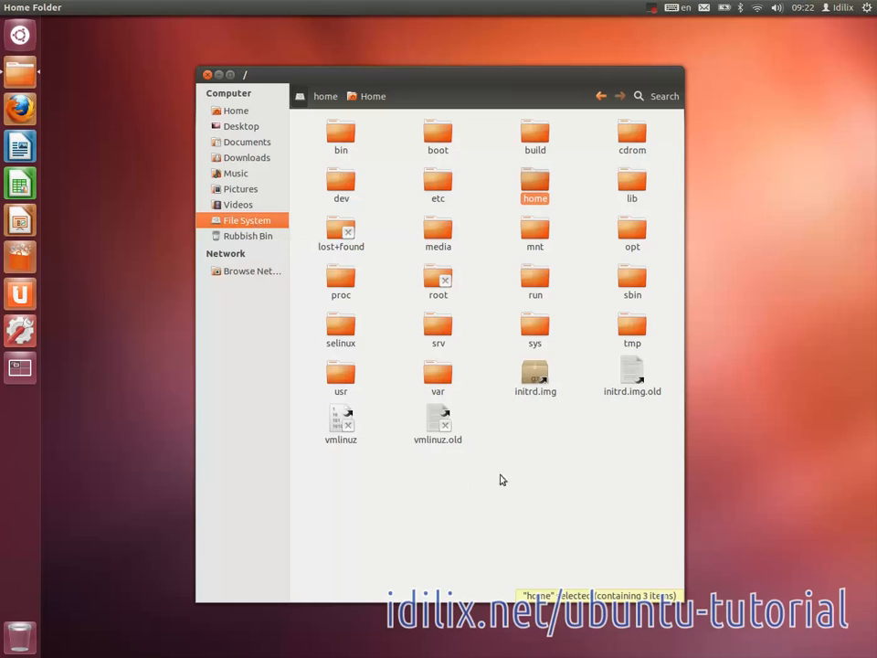
mouse_move(524, 469)
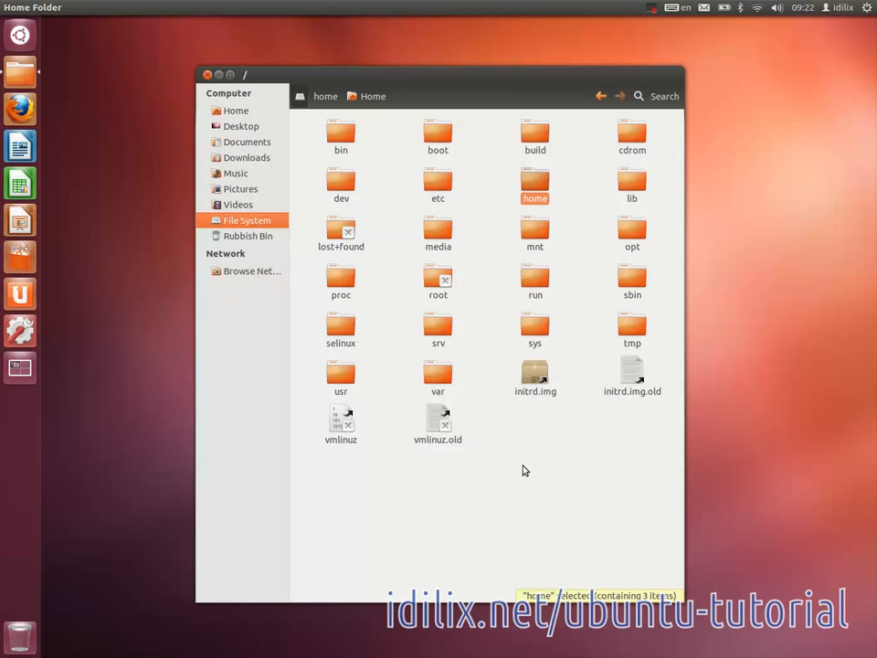
mouse_move(544, 467)
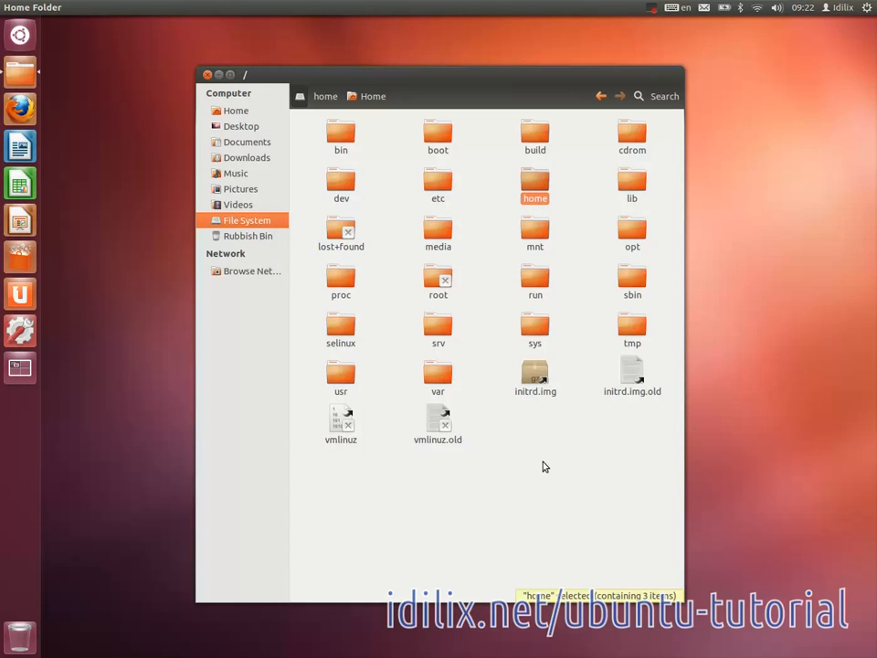
mouse_move(546, 463)
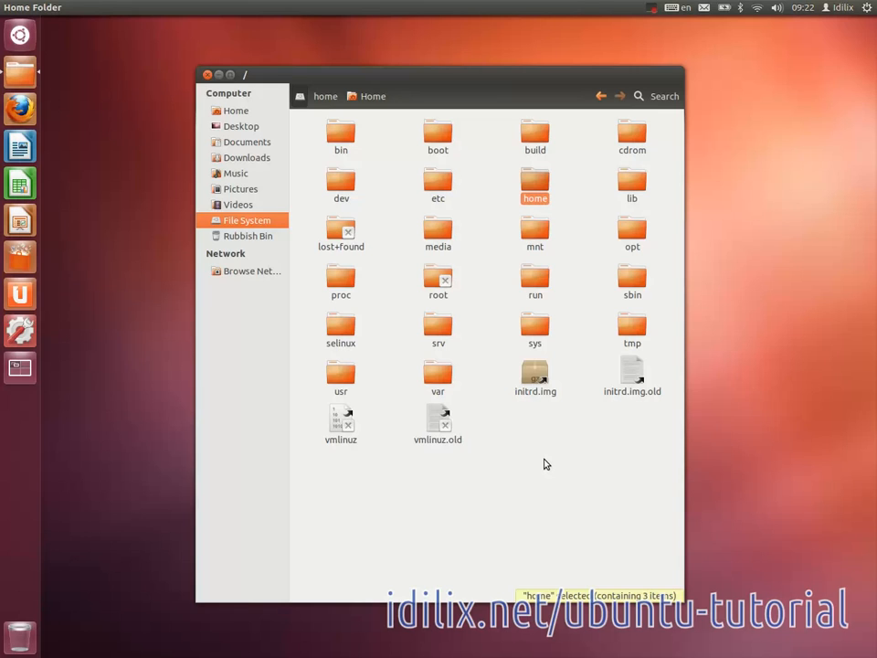
mouse_move(480, 342)
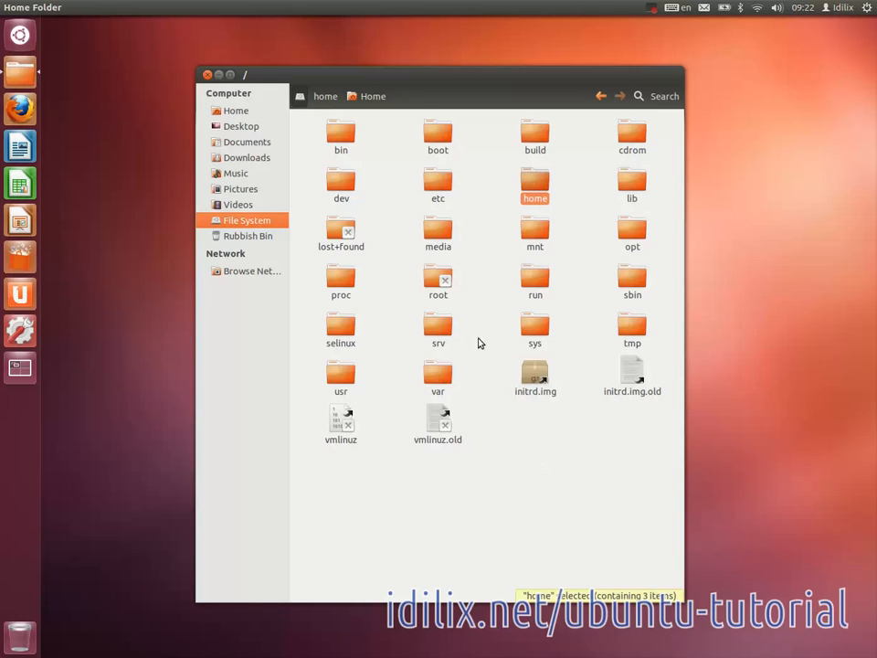
click(438, 233)
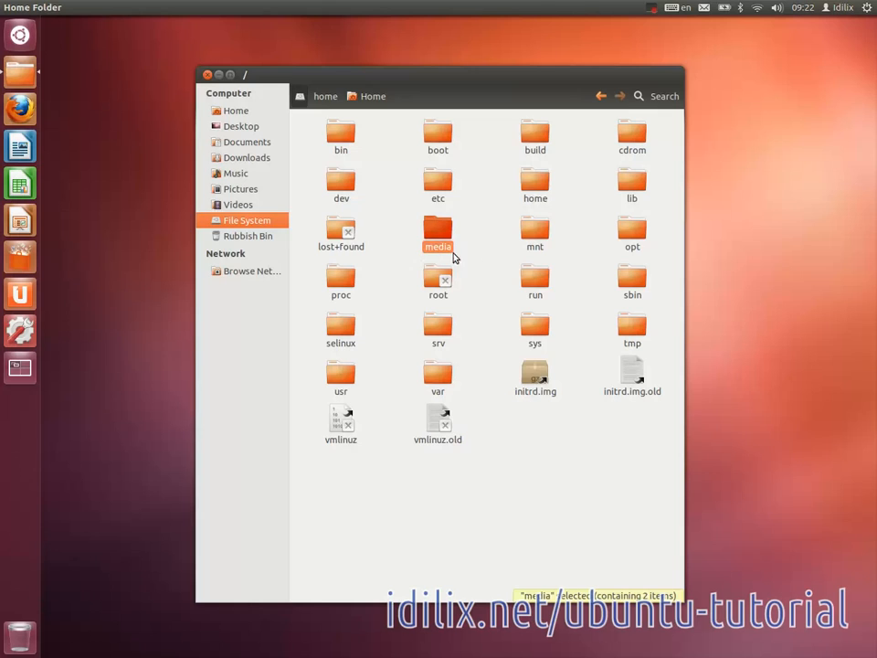
mouse_move(448, 259)
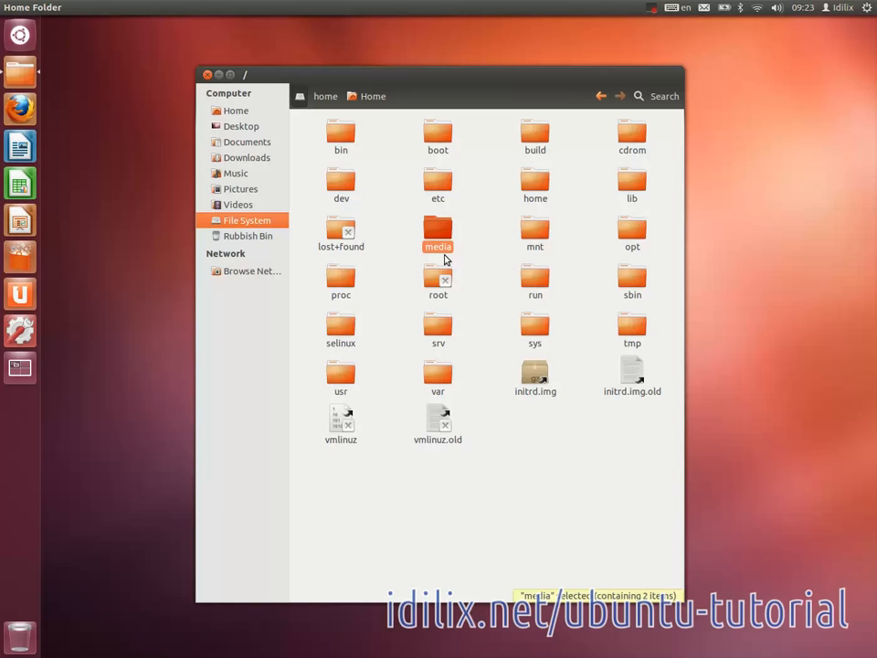
click(340, 379)
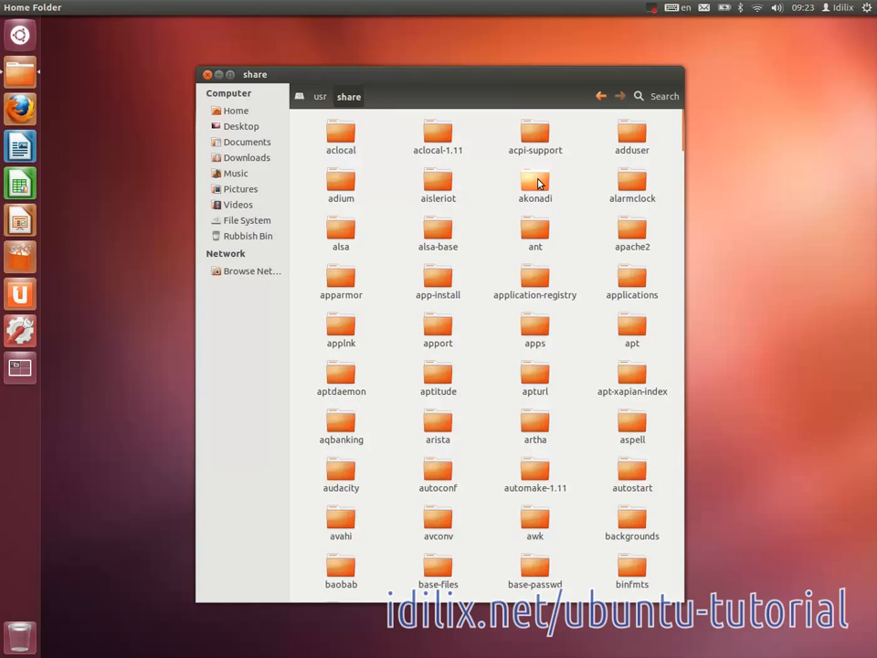
click(632, 281)
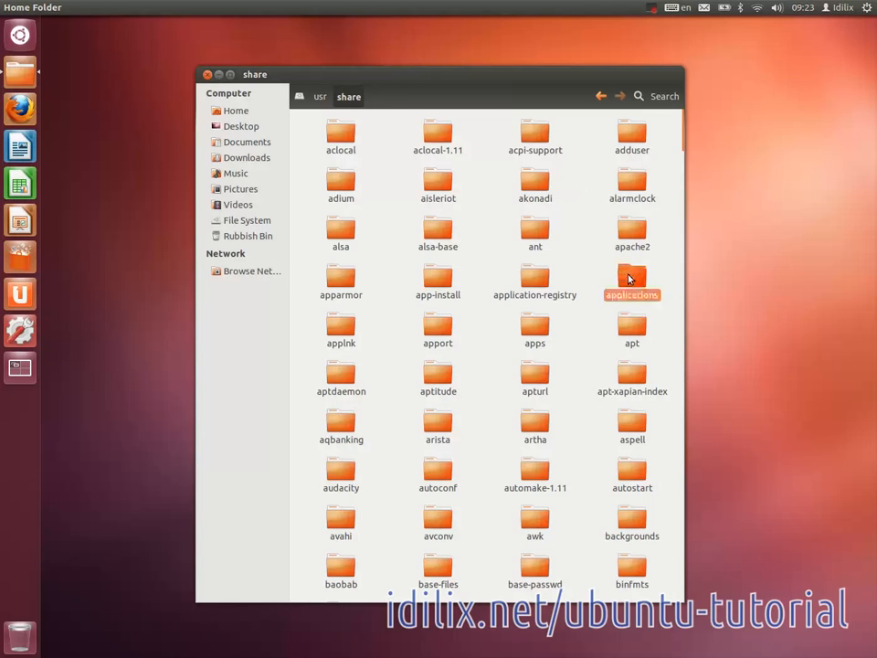
double_click(632, 276)
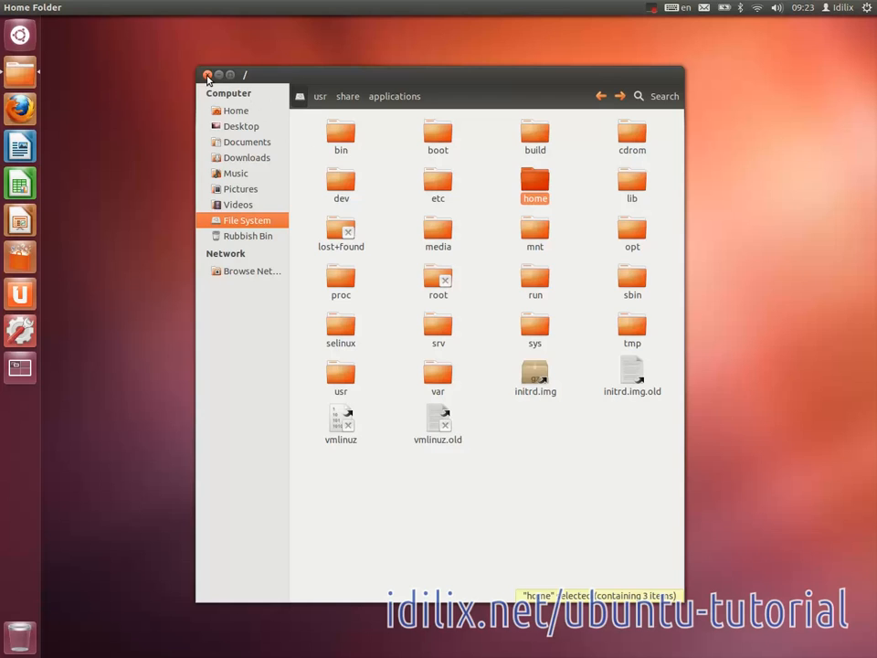
- Close the Nautilus file manager window
click(208, 75)
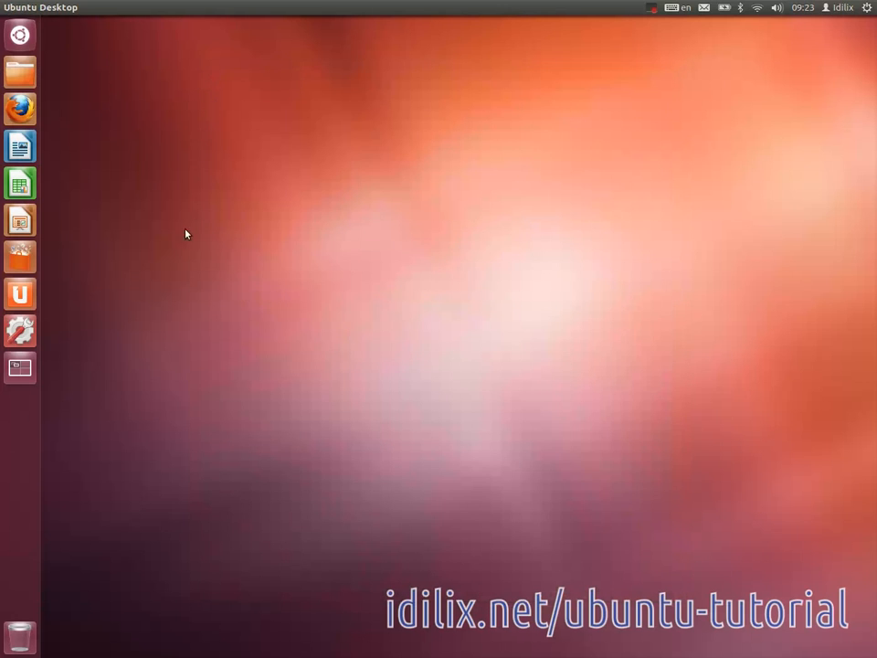
mouse_move(20, 257)
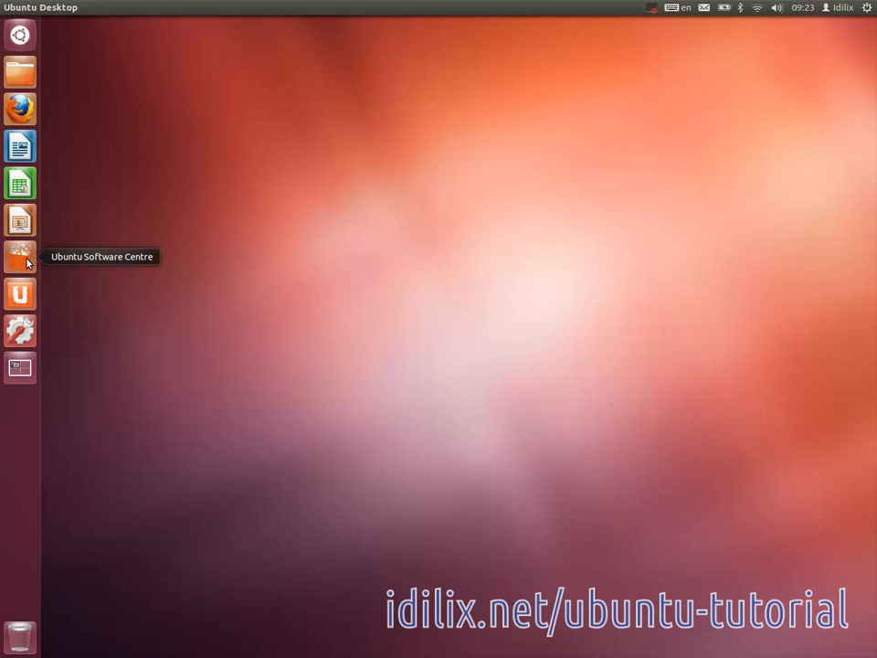
mouse_move(20, 260)
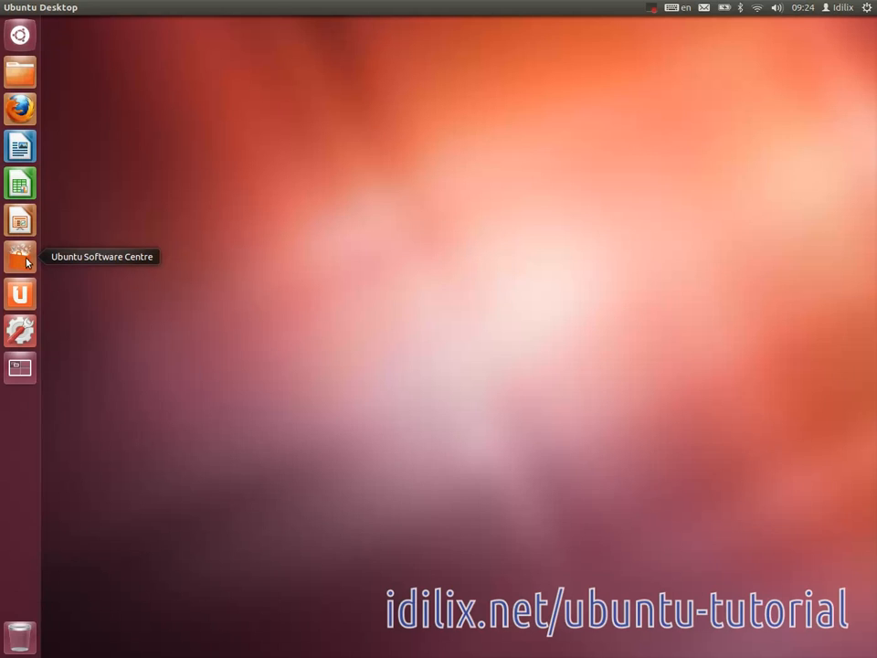
mouse_move(143, 263)
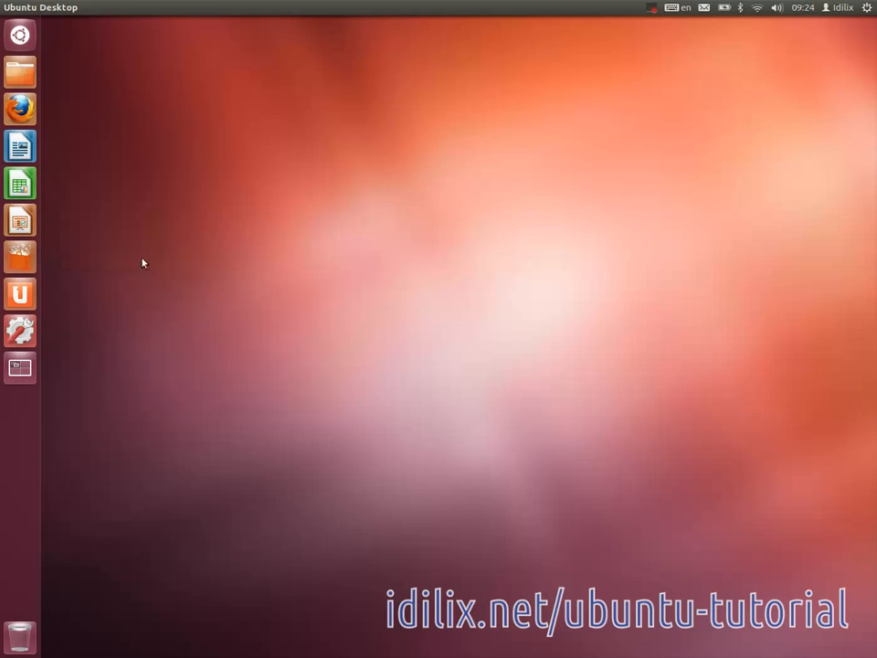
mouse_move(462, 294)
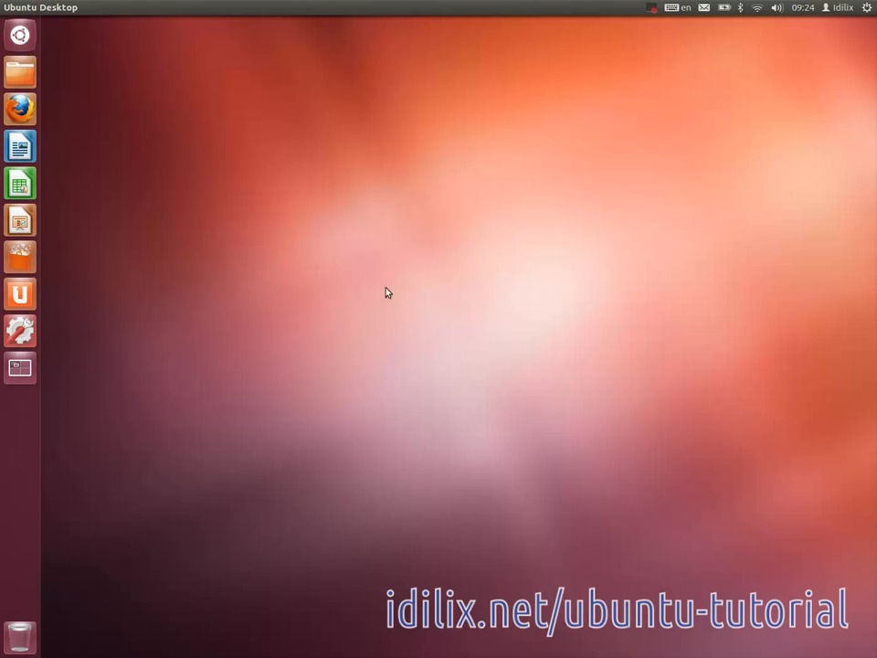
text(fire)
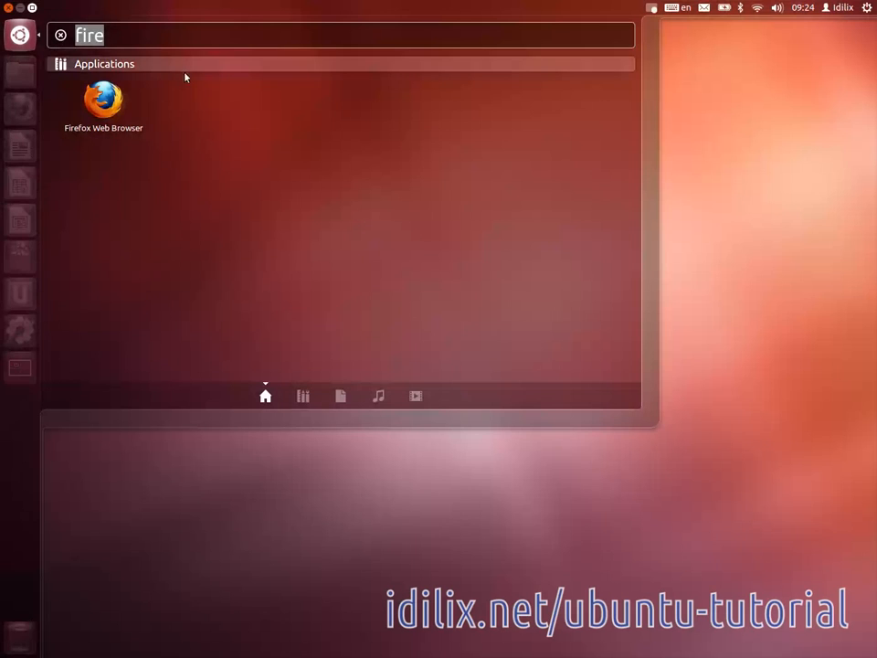
text(syst)
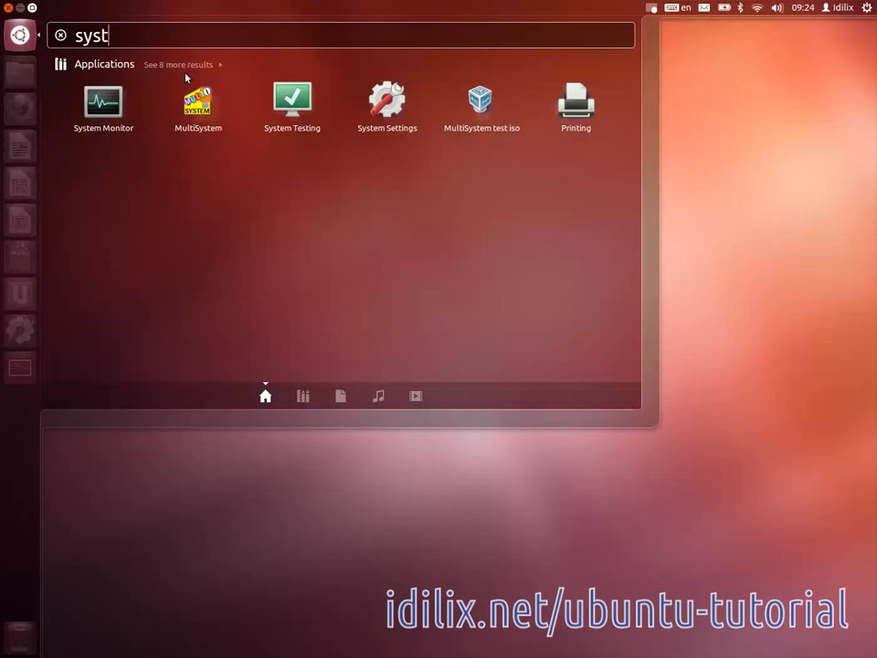
text(em)
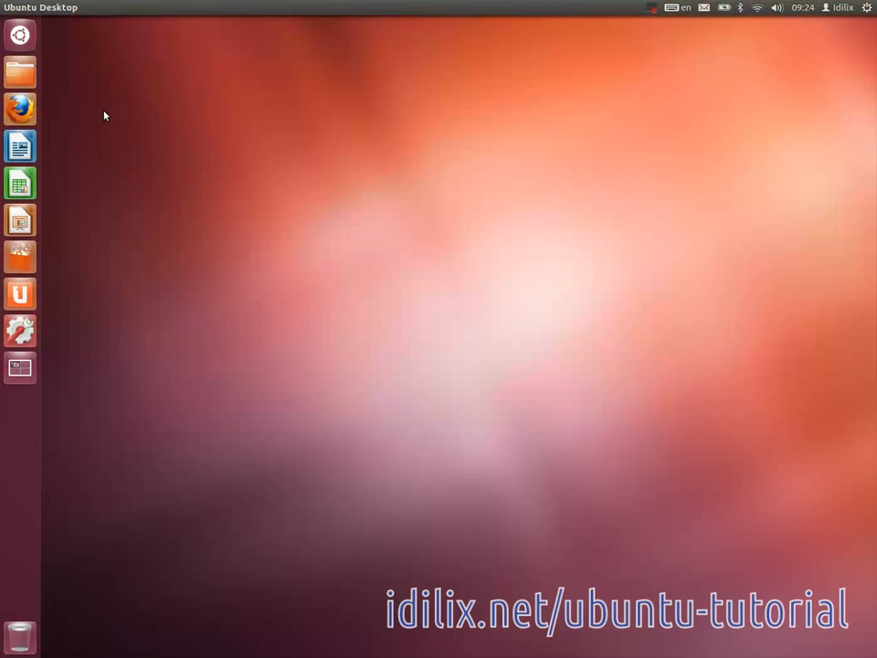
click(19, 367)
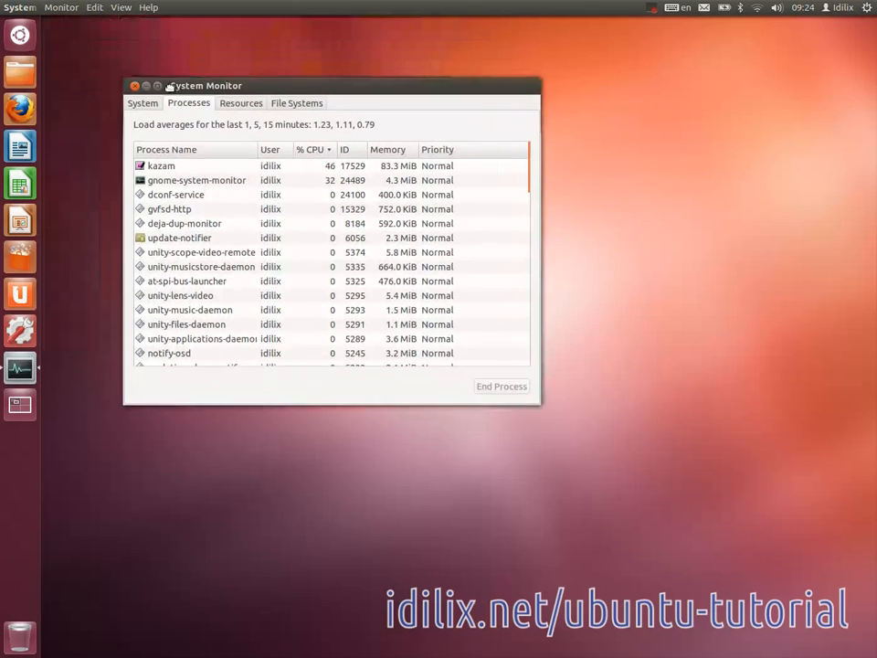
drag(205, 85, 296, 138)
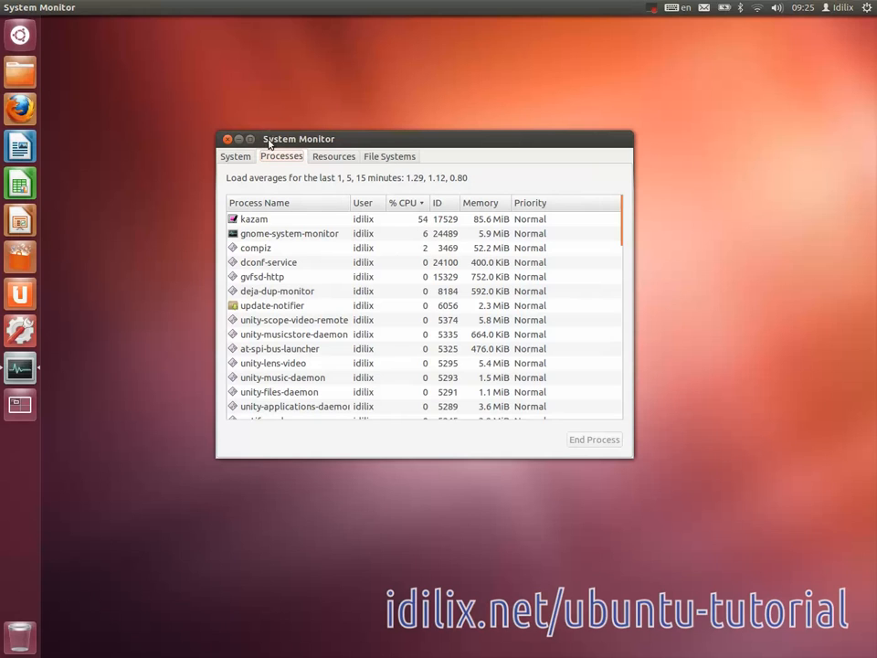
mouse_move(305, 177)
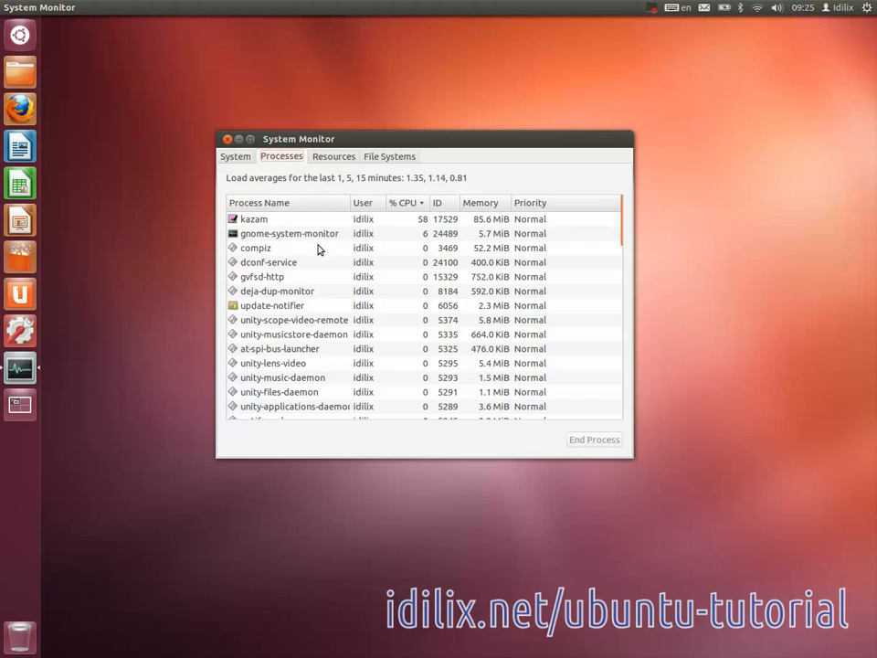
scroll(down, 3)
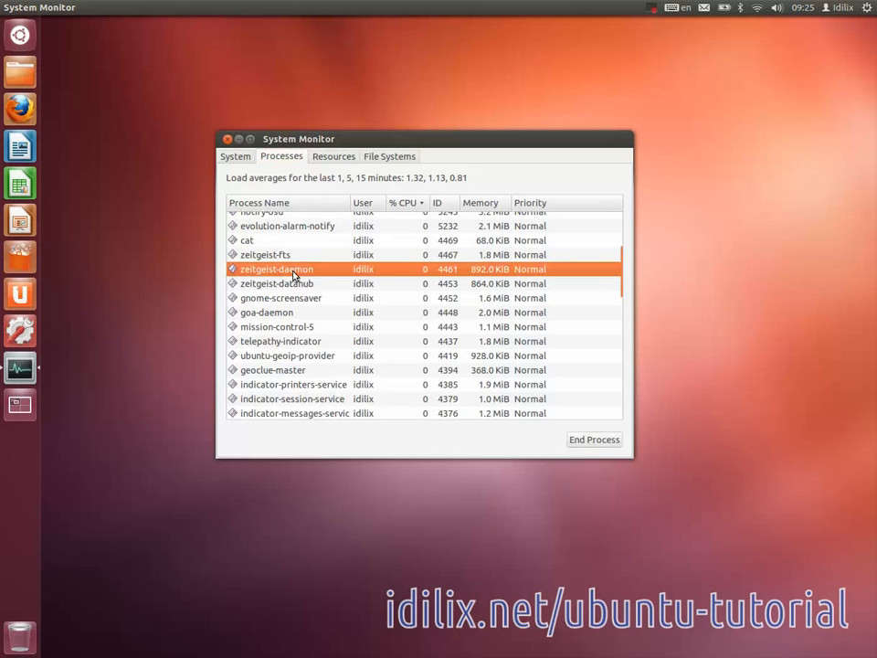
mouse_move(370, 329)
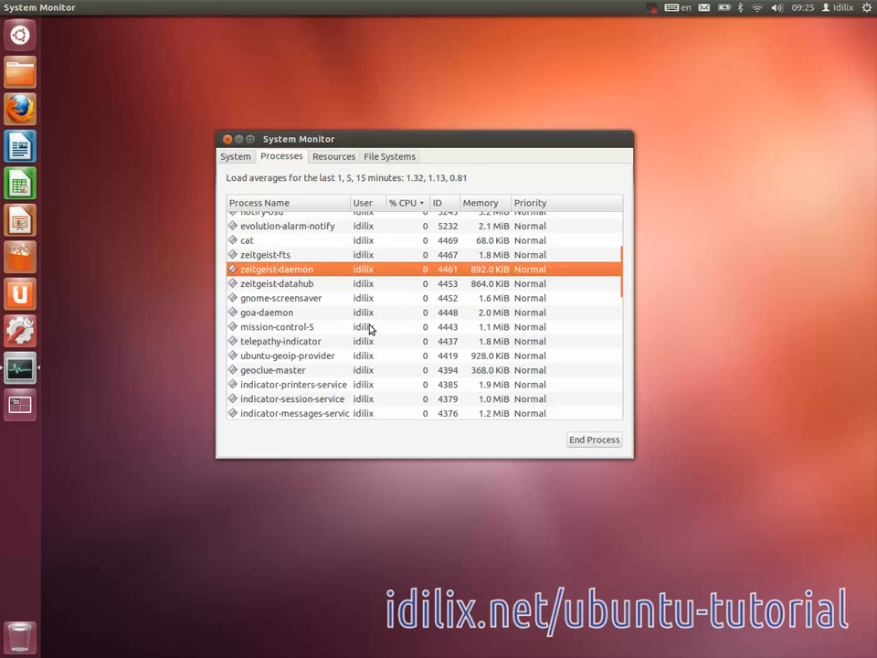
mouse_move(396, 318)
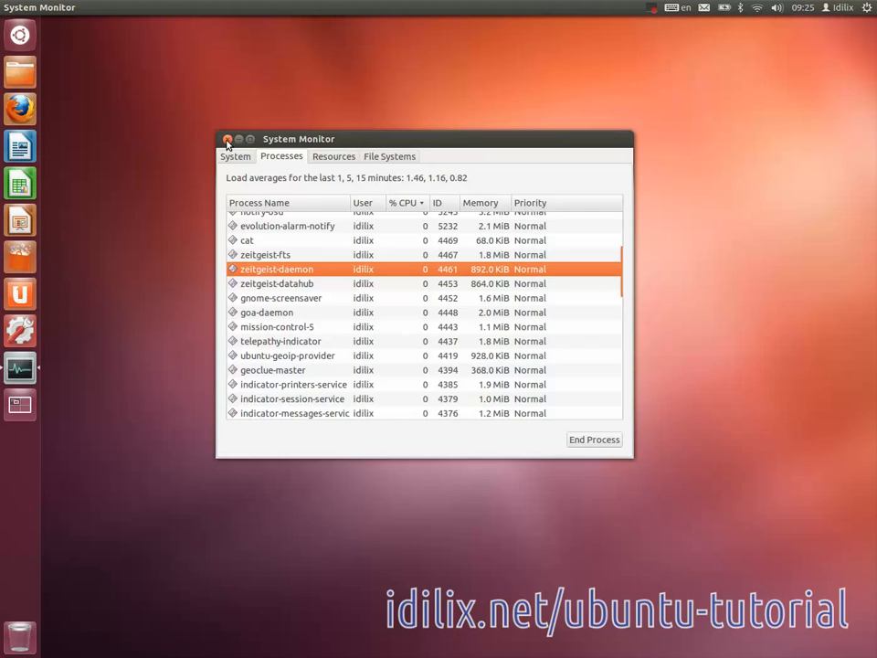
click(228, 139)
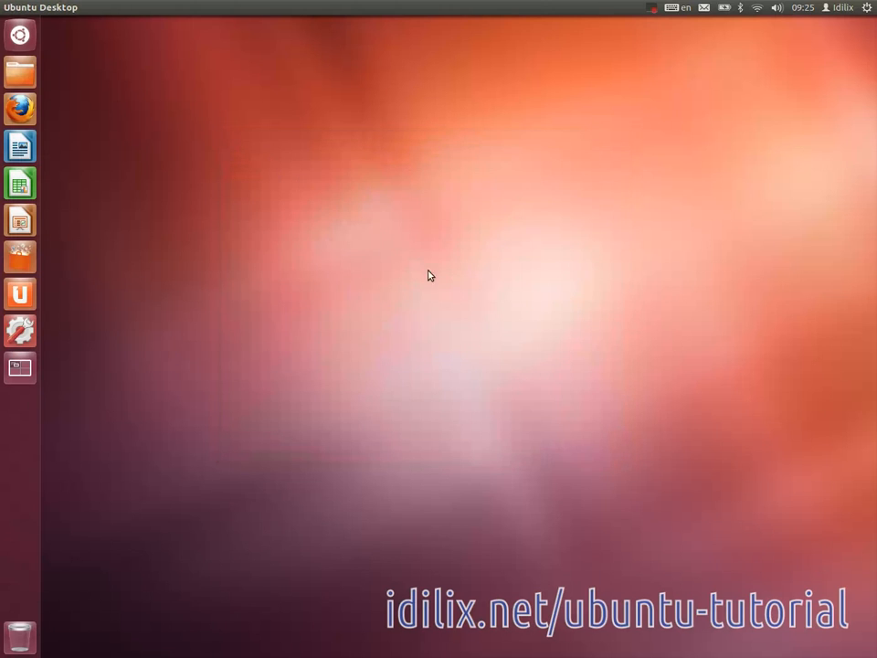
mouse_move(448, 318)
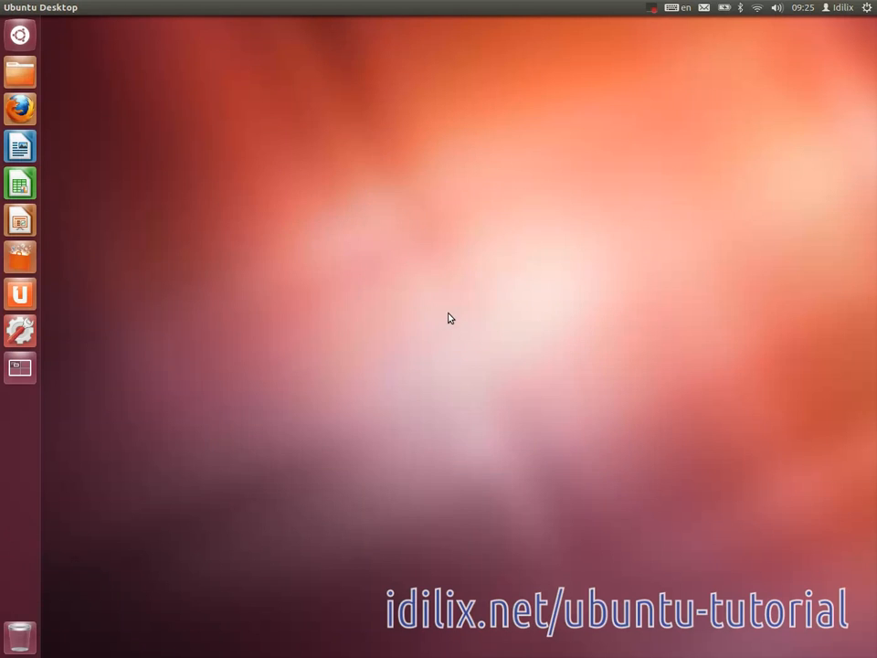